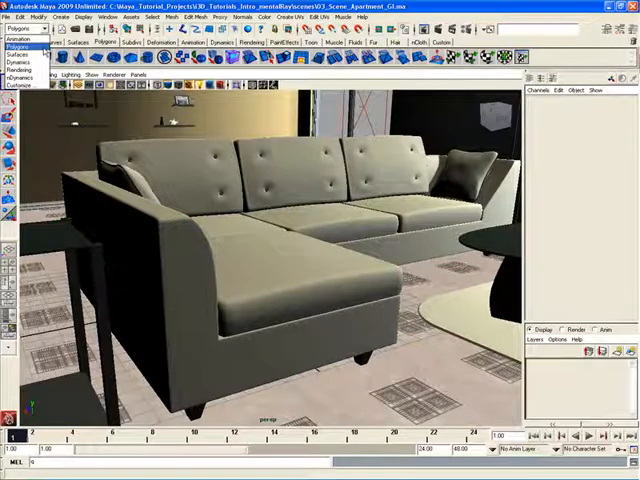
Switch the main menu set to Animation and browse the menu-set selector
left_click(20, 28)
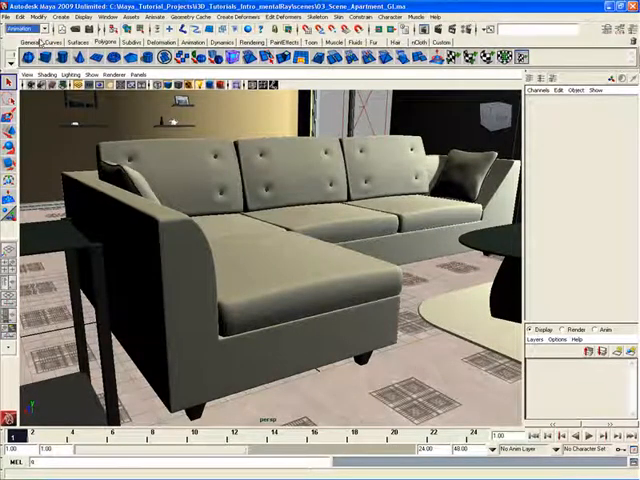
left_click(25, 28)
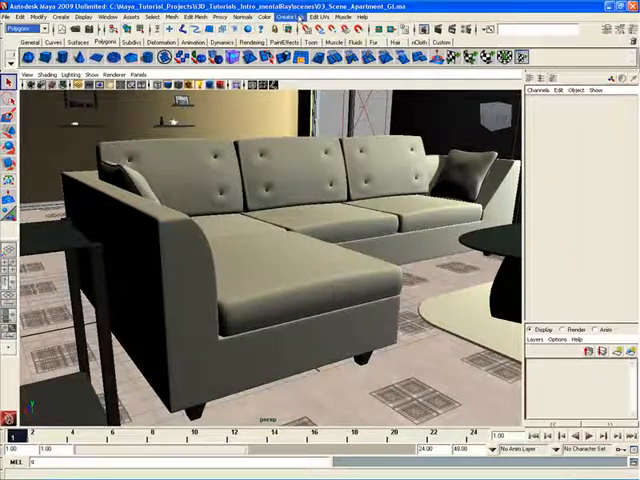
left_click(20, 16)
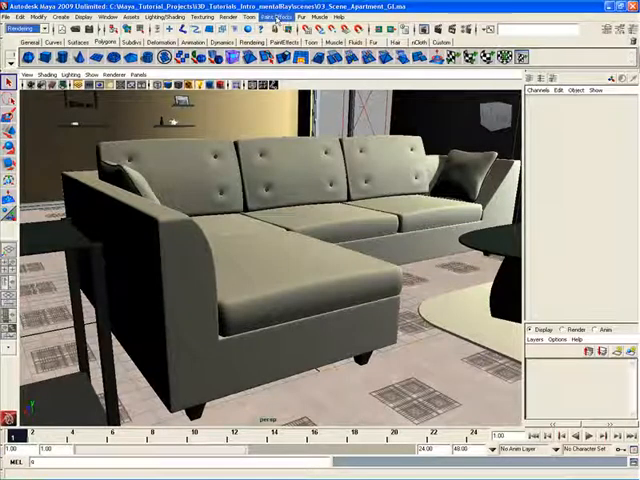
left_click(20, 28)
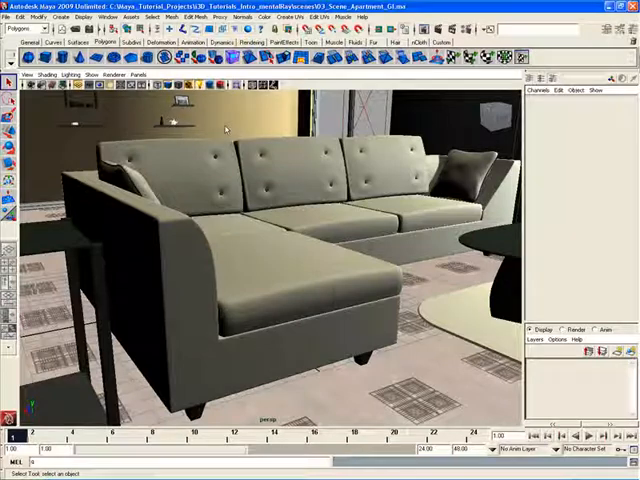
left_click(18, 28)
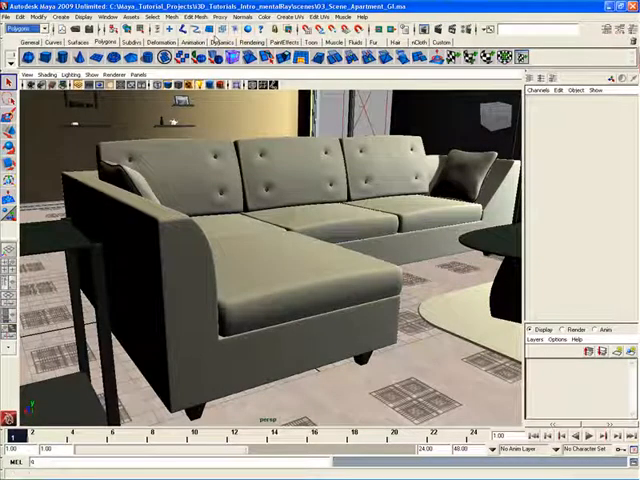
Tear off the mesh editing tools menu and move its floating panel over the scene
left_click(167, 16)
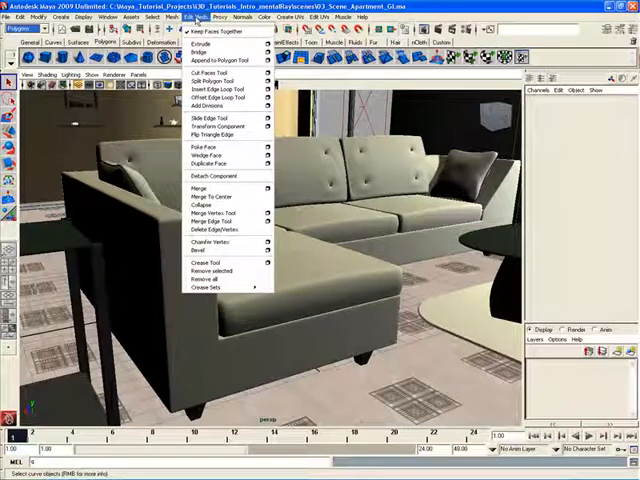
mouse_move(203, 52)
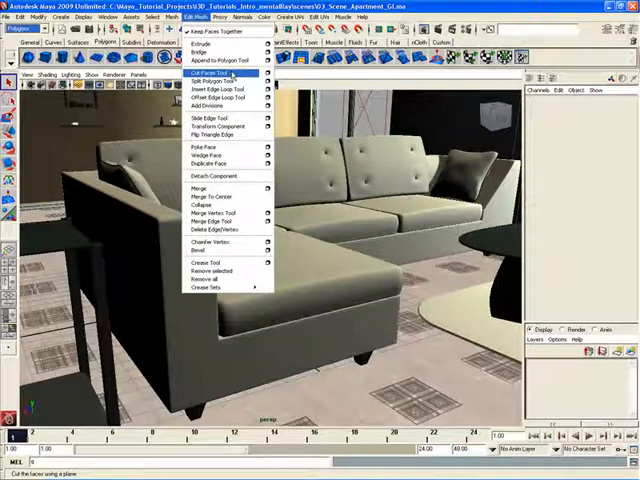
mouse_move(218, 61)
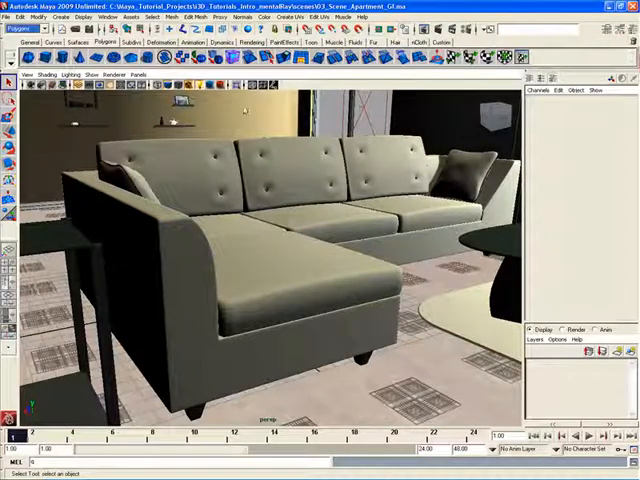
left_click(180, 17)
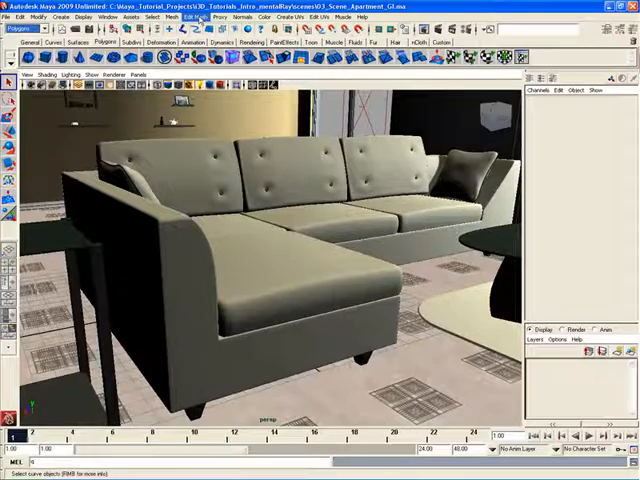
left_click(197, 16)
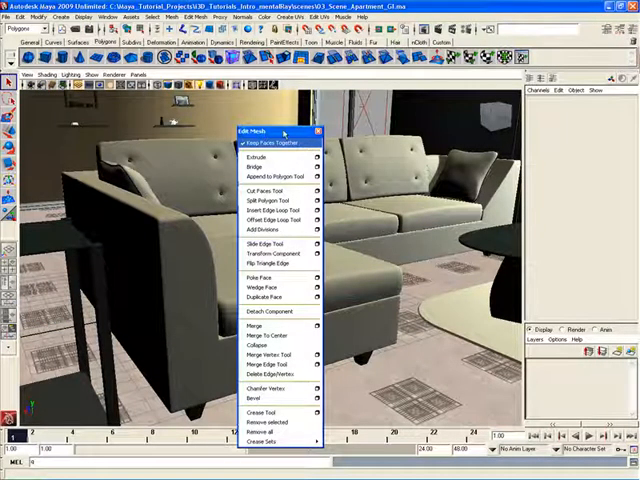
left_click_drag(280, 131, 460, 120)
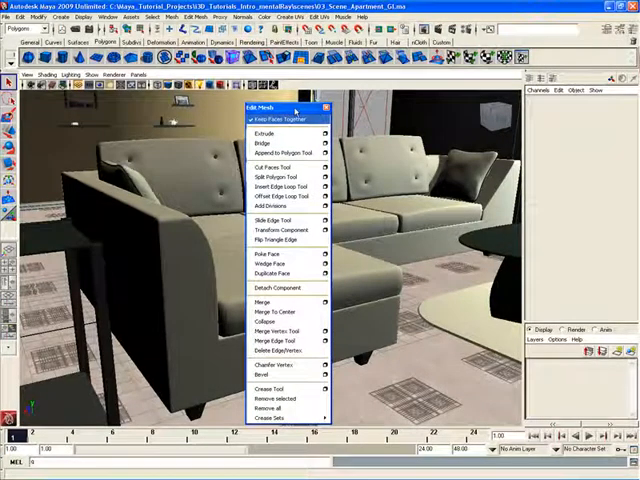
mouse_move(283, 220)
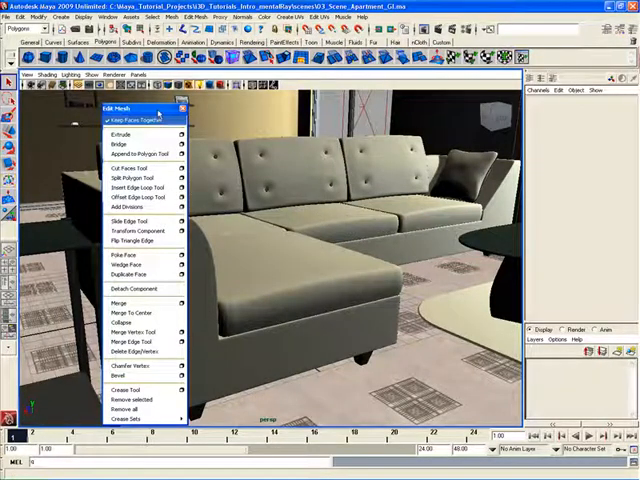
mouse_move(135, 169)
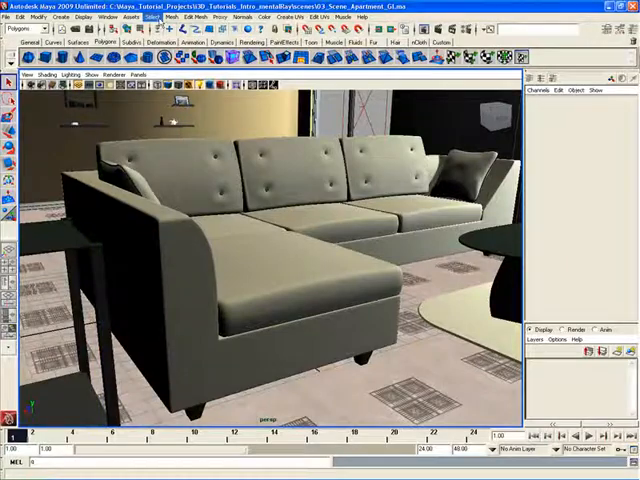
Look through the Mesh and Renderer menus, then tear off the viewport Shading menu
left_click(167, 17)
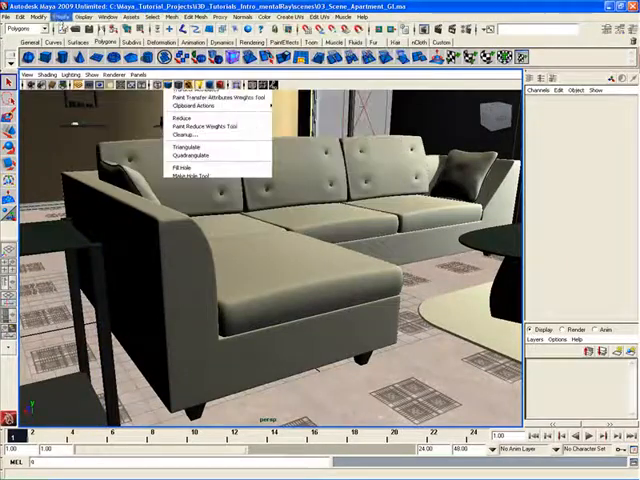
left_click(11, 17)
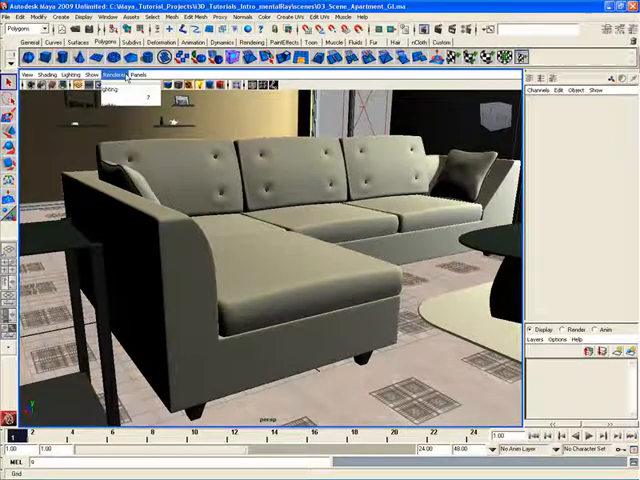
left_click(91, 76)
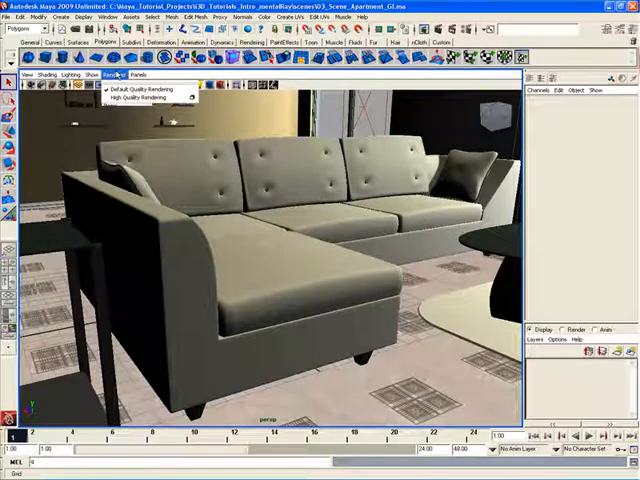
left_click(91, 75)
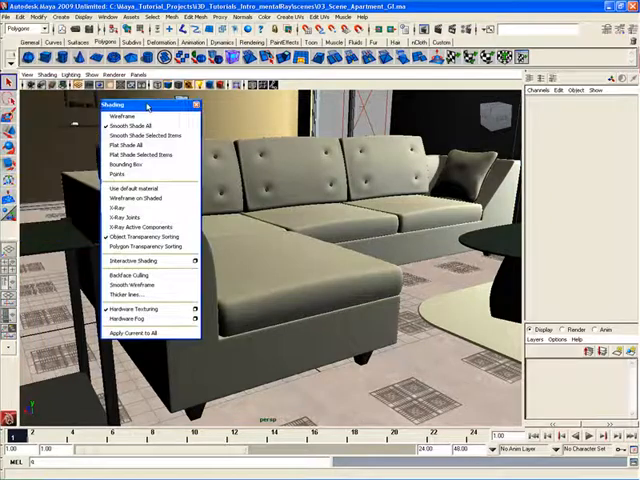
Tear off the viewport Show display toggles, then close the floating Shading panel
left_click(95, 76)
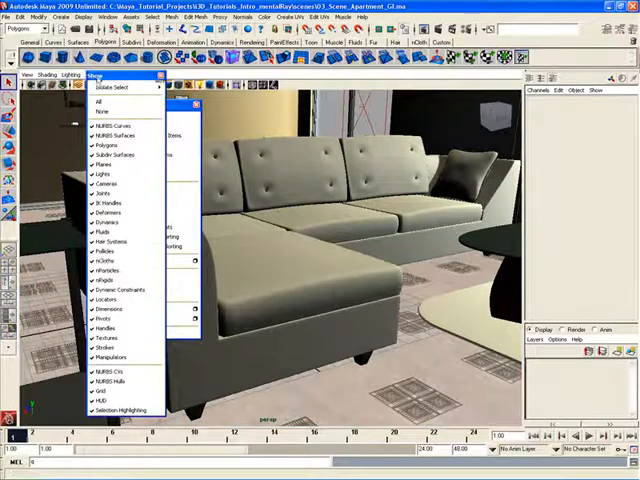
left_click(118, 17)
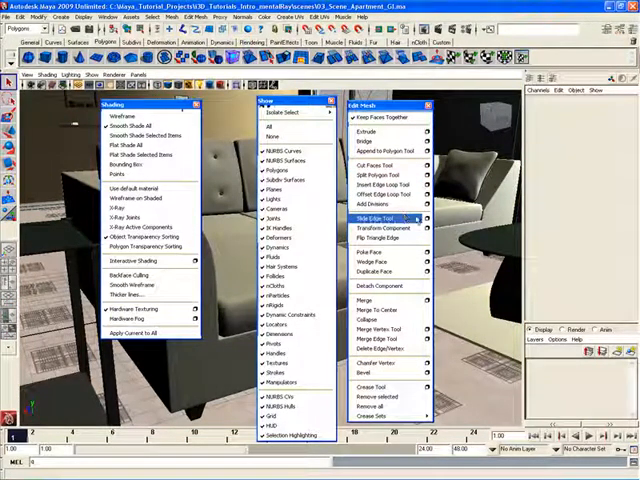
mouse_move(385, 117)
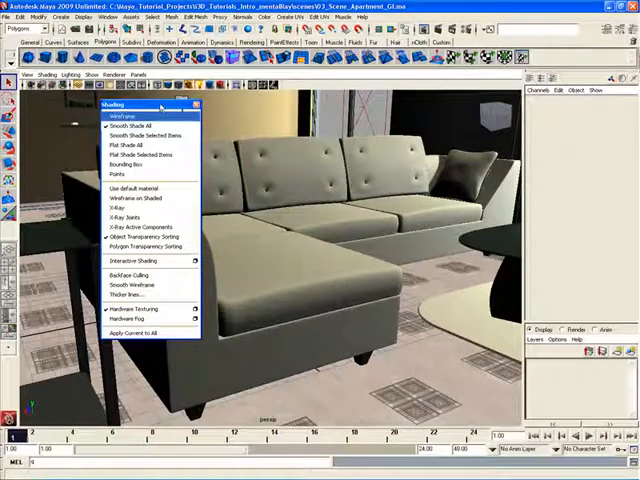
left_click(138, 126)
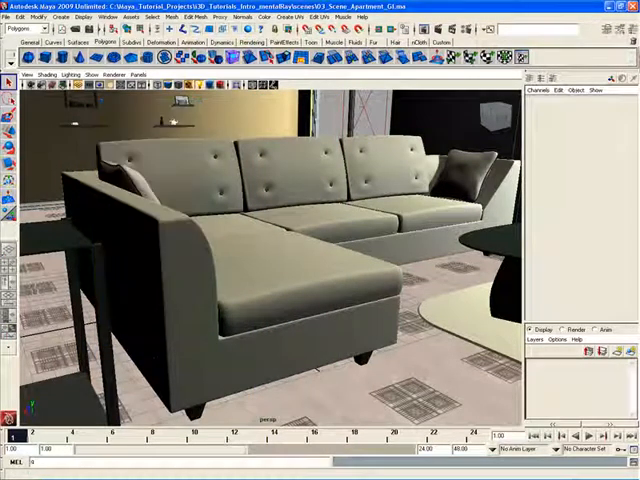